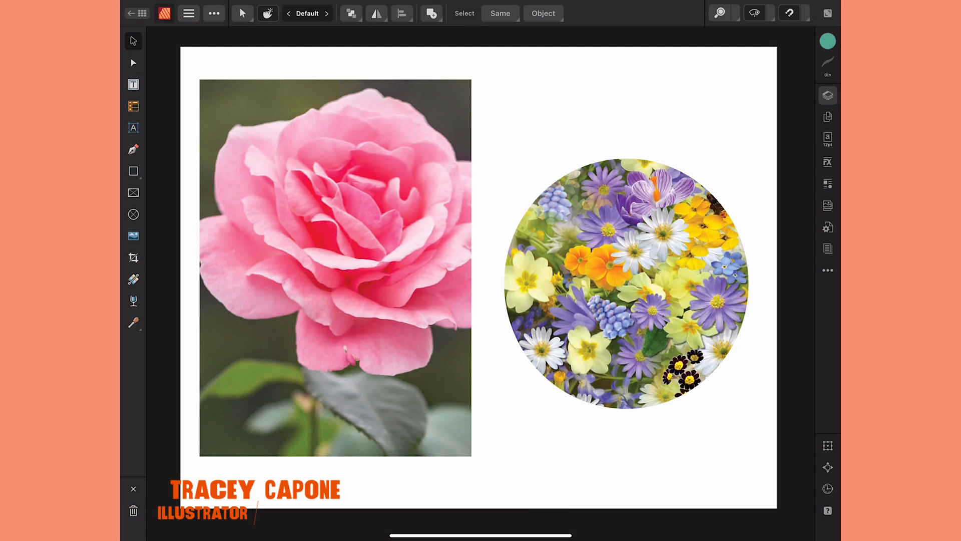
# Step: Swap the circle frame's mixed wildflowers for the Pexels pink ranunculus stock photo
pyautogui.write('PHOTOGRAPHER')
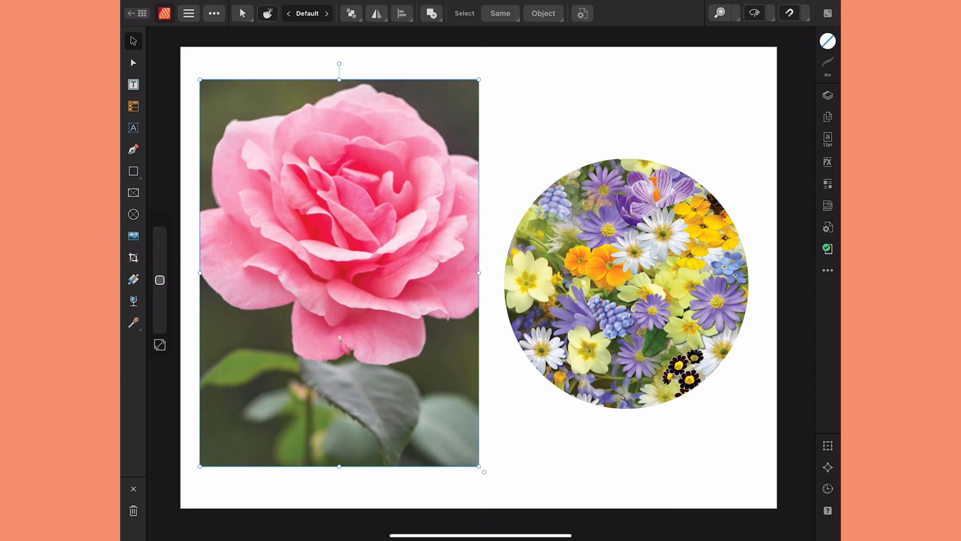
pyautogui.click(626, 283)
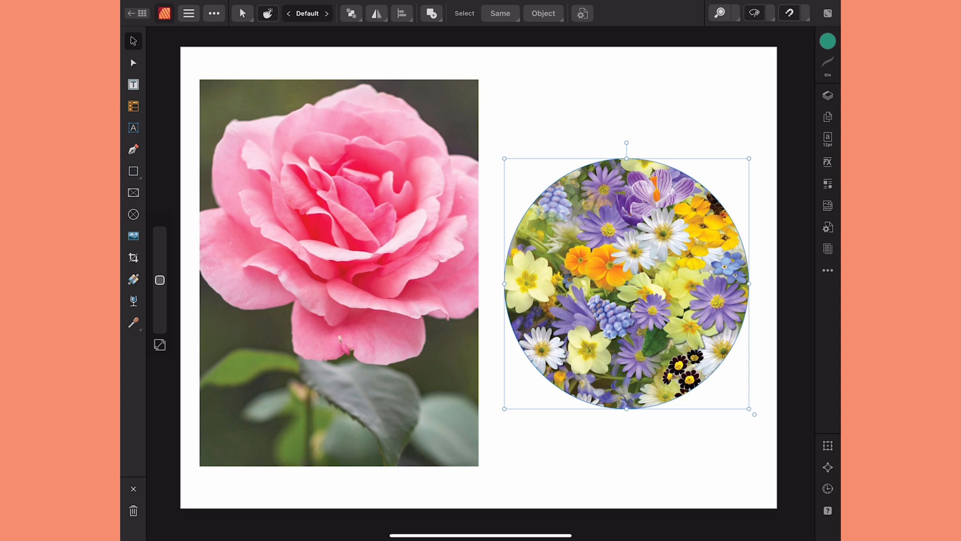
pyautogui.click(828, 205)
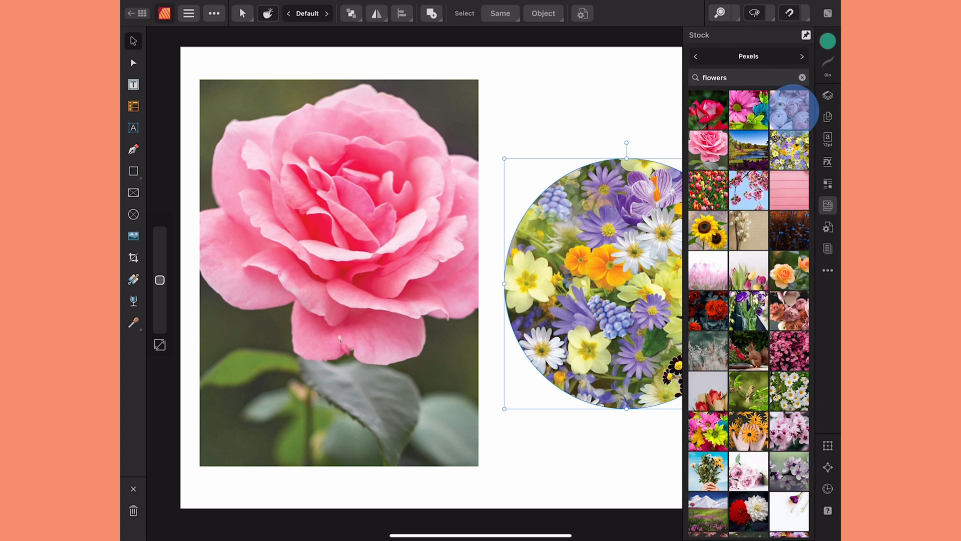
pyautogui.click(789, 110)
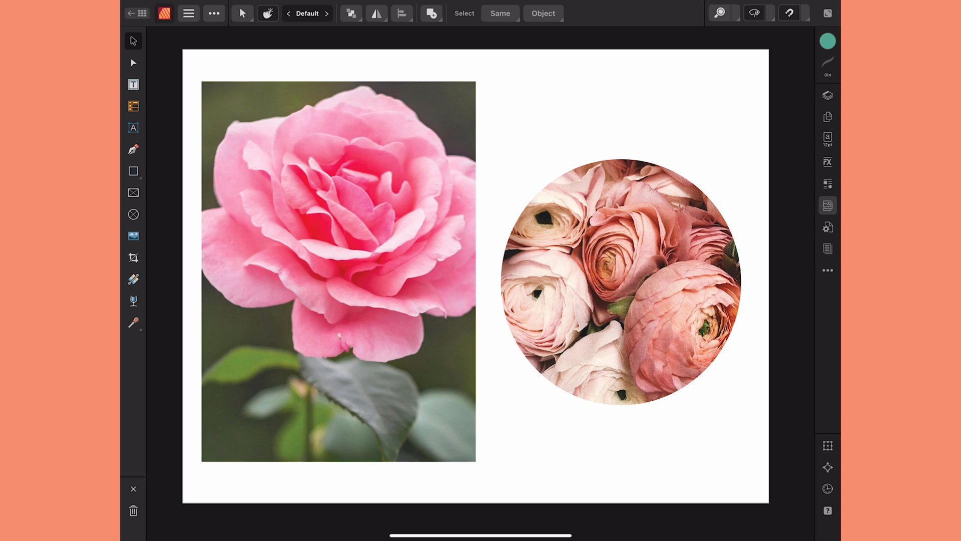
# Step: Draw a teal cloud in the Designer persona, set Bubbles to 6, and show Layers
pyautogui.click(133, 172)
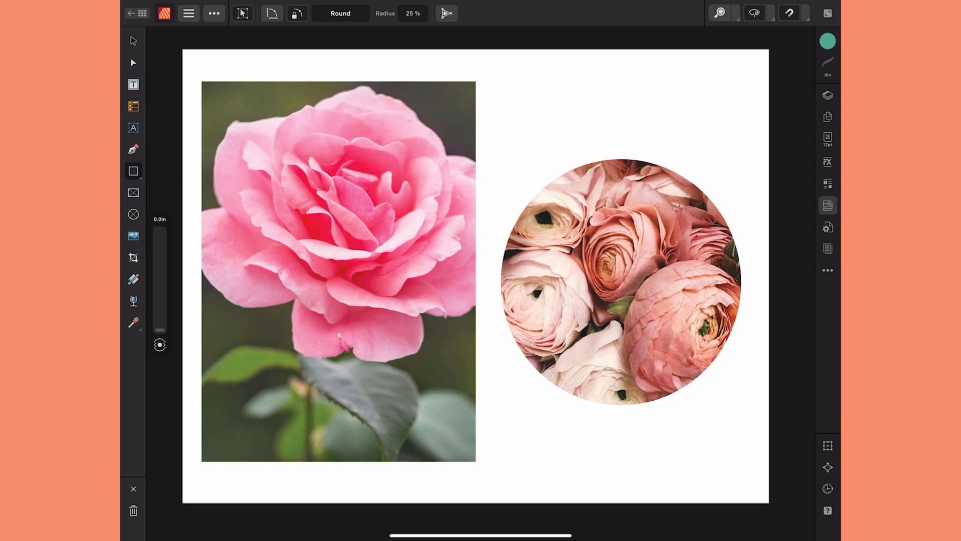
pyautogui.click(164, 13)
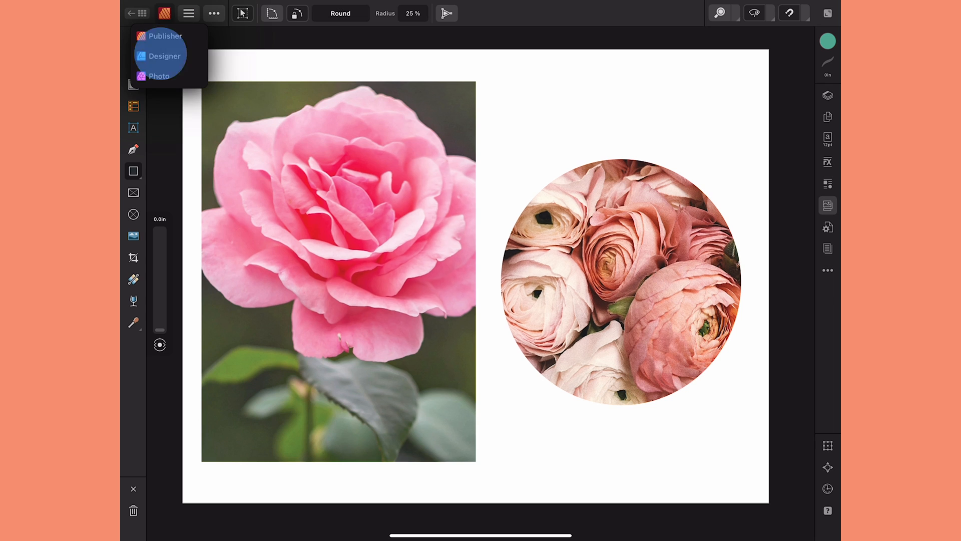
pyautogui.click(164, 55)
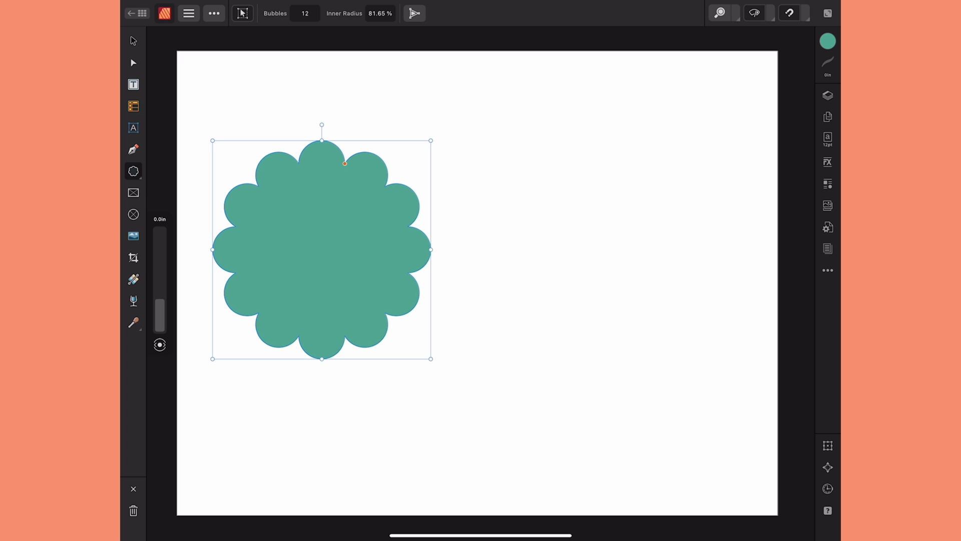
pyautogui.click(827, 248)
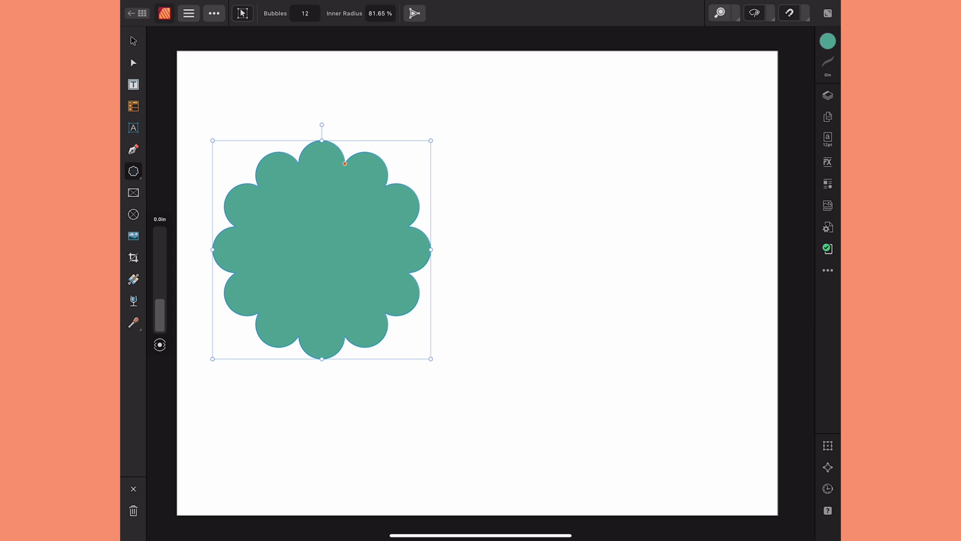
pyautogui.write('6')
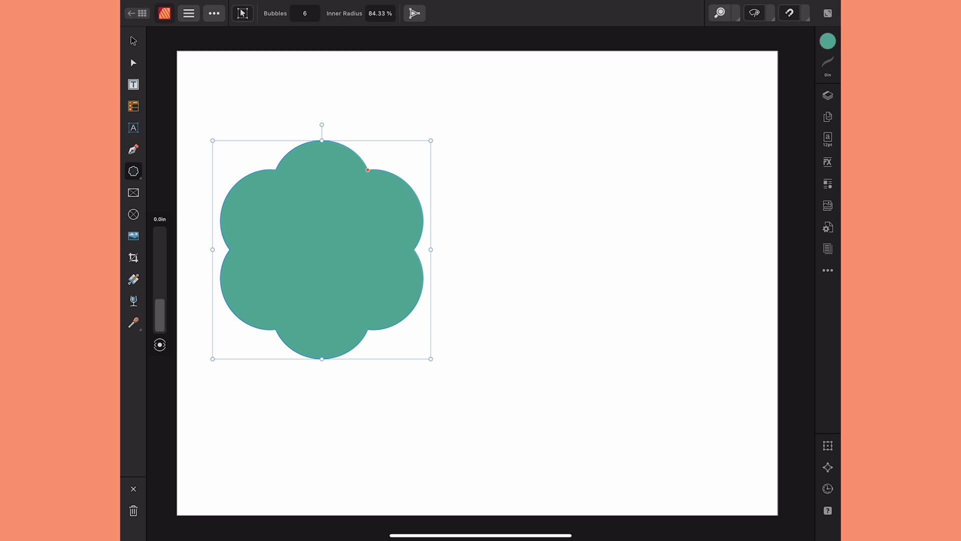
pyautogui.click(828, 249)
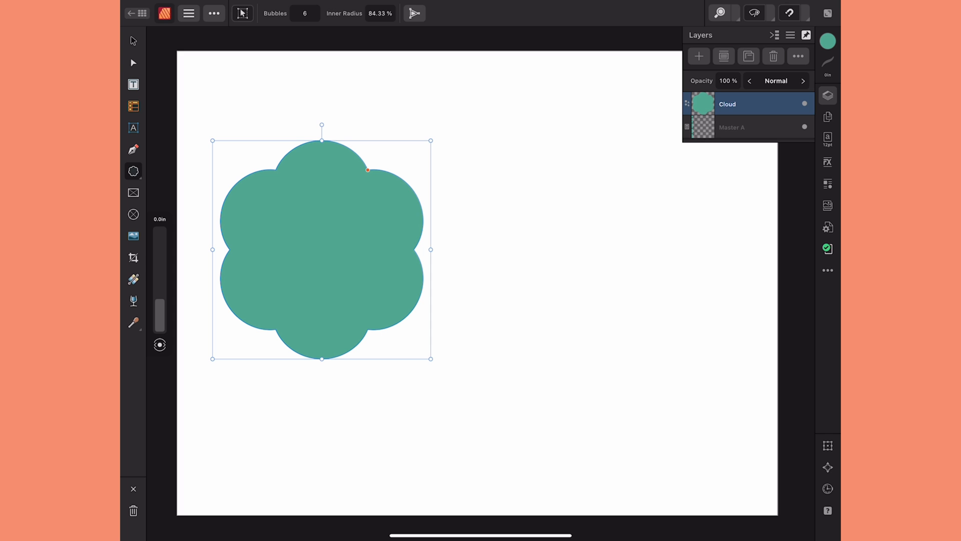
# Step: Convert the teal cloud into a Picture Frame via its context menu, back on Move Tool
pyautogui.rightClick(321, 249)
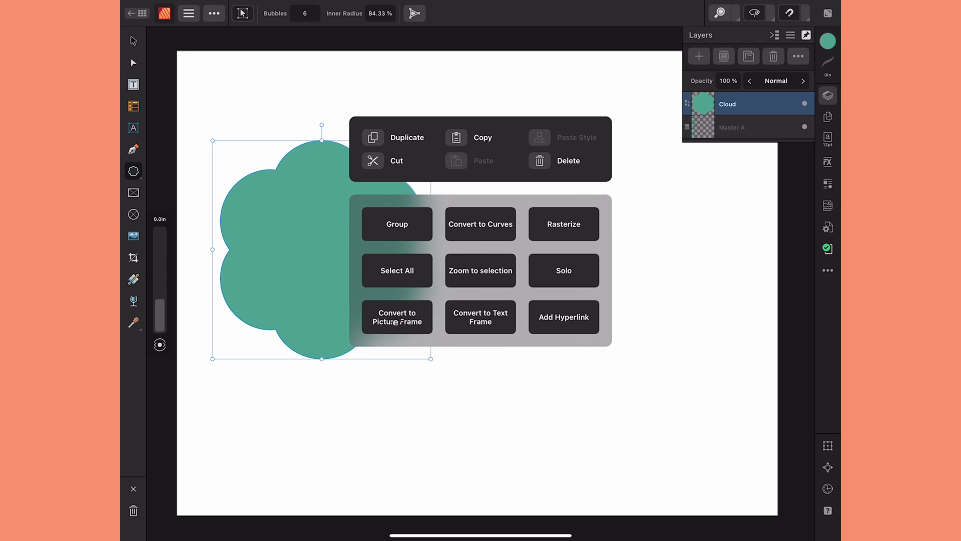
pyautogui.click(213, 13)
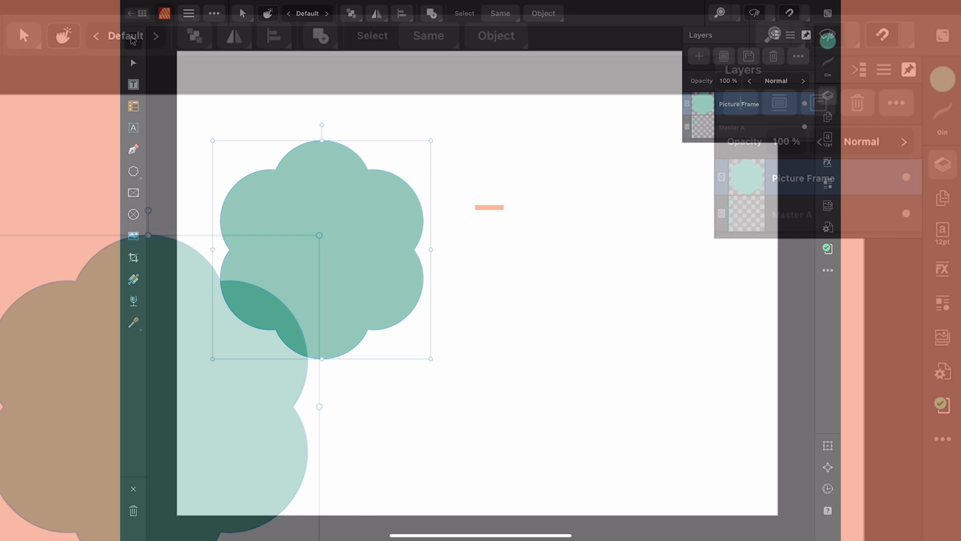
pyautogui.click(803, 177)
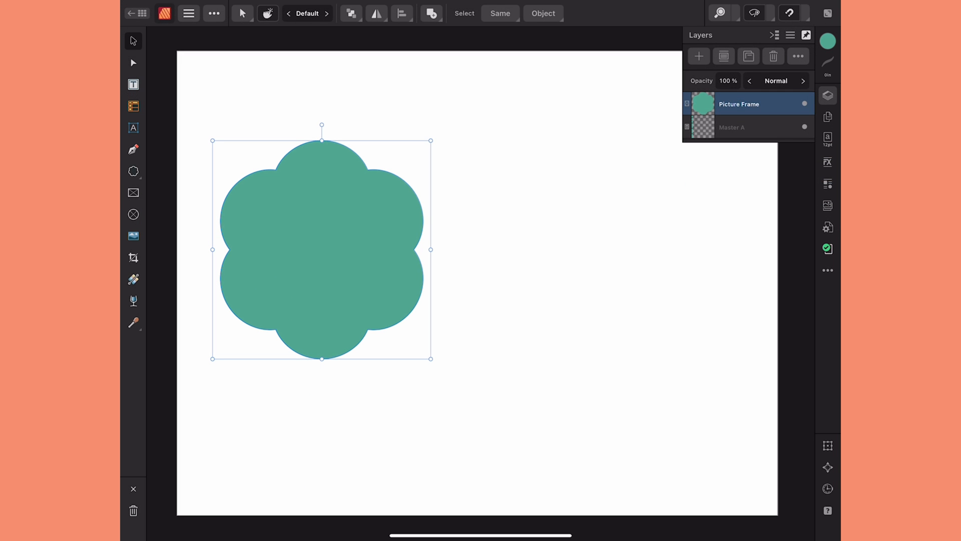
# Step: Place the ranunculus photo in the cloud frame, check its nested Image layer, and deselect
pyautogui.click(827, 205)
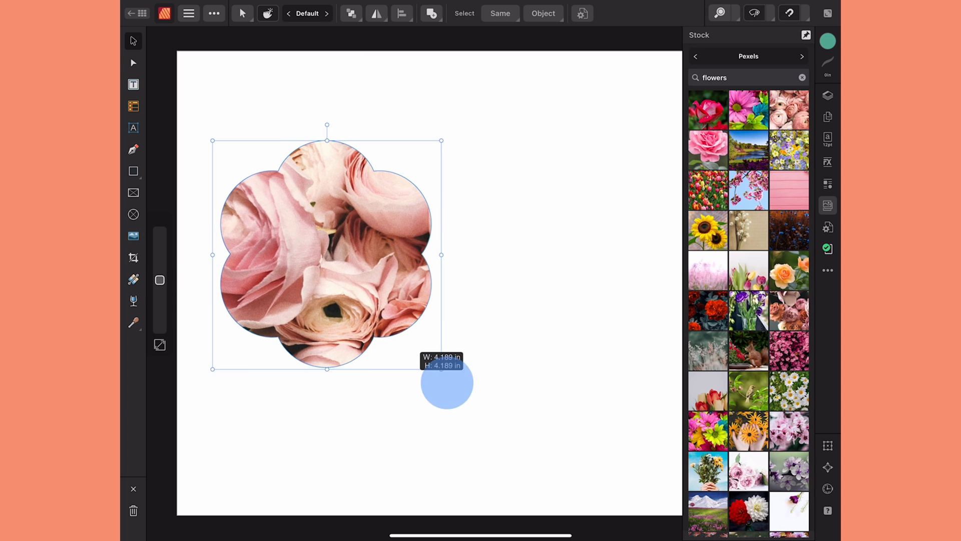
pyautogui.moveTo(446, 383); pyautogui.dragTo(446, 377)
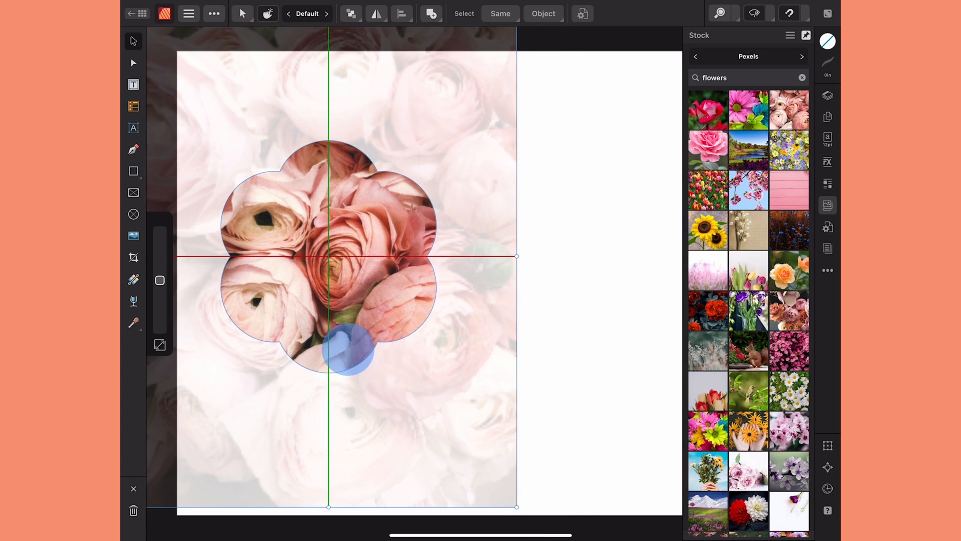
pyautogui.click(827, 95)
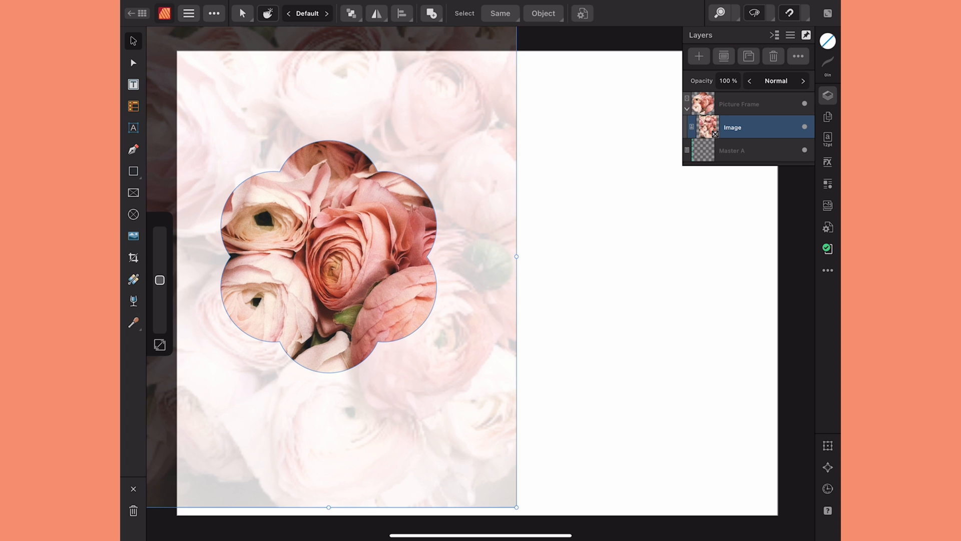
pyautogui.click(739, 103)
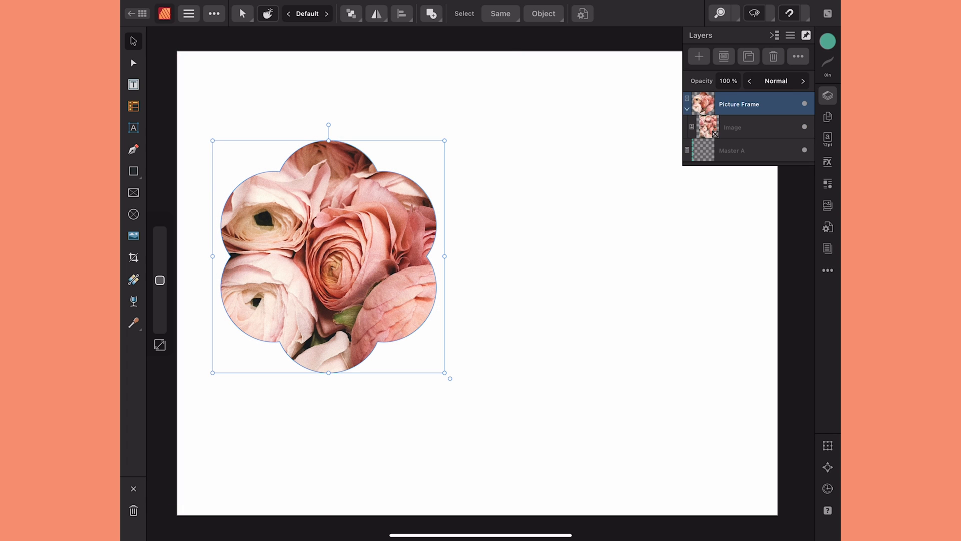
pyautogui.click(732, 127)
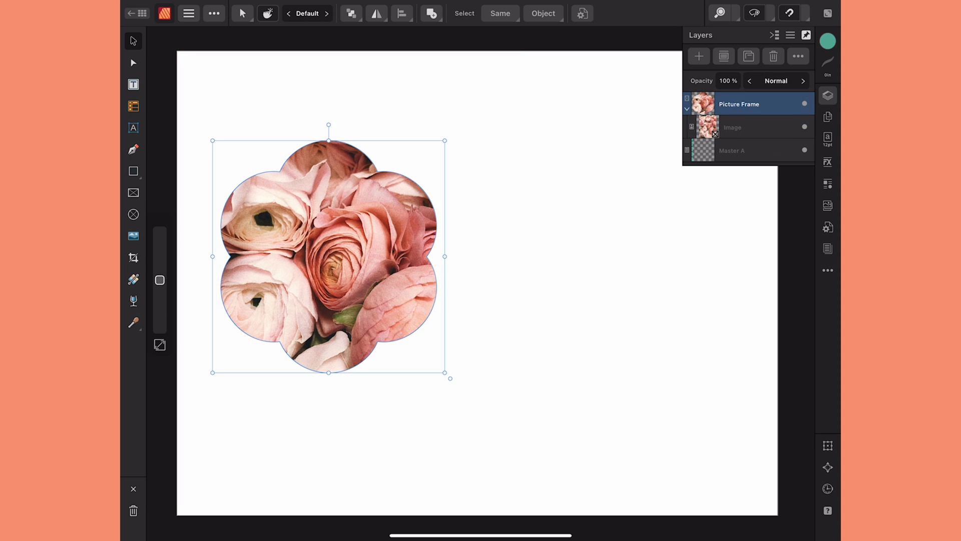
pyautogui.click(732, 127)
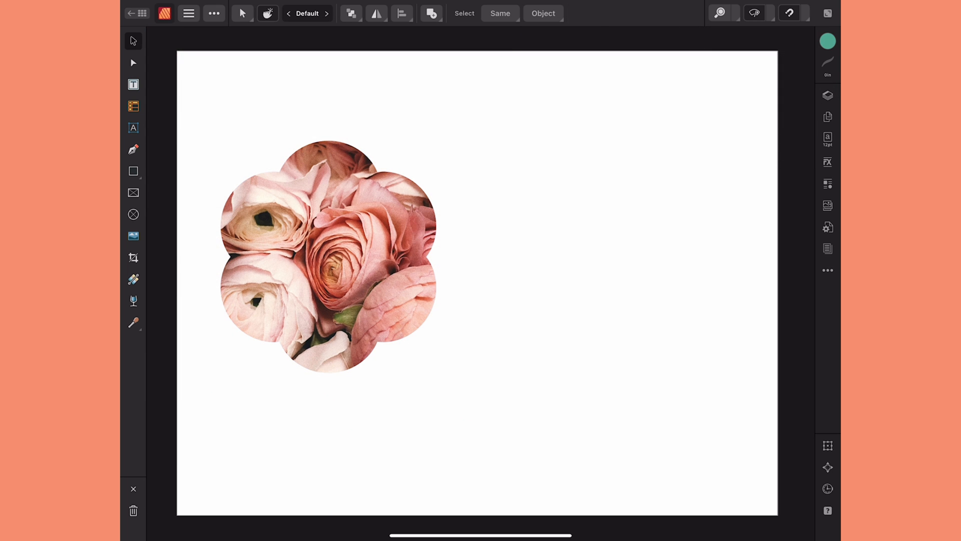
# Step: Pen-draw a closed, smooth teal blob to the right of the ranunculus frame
pyautogui.click(133, 150)
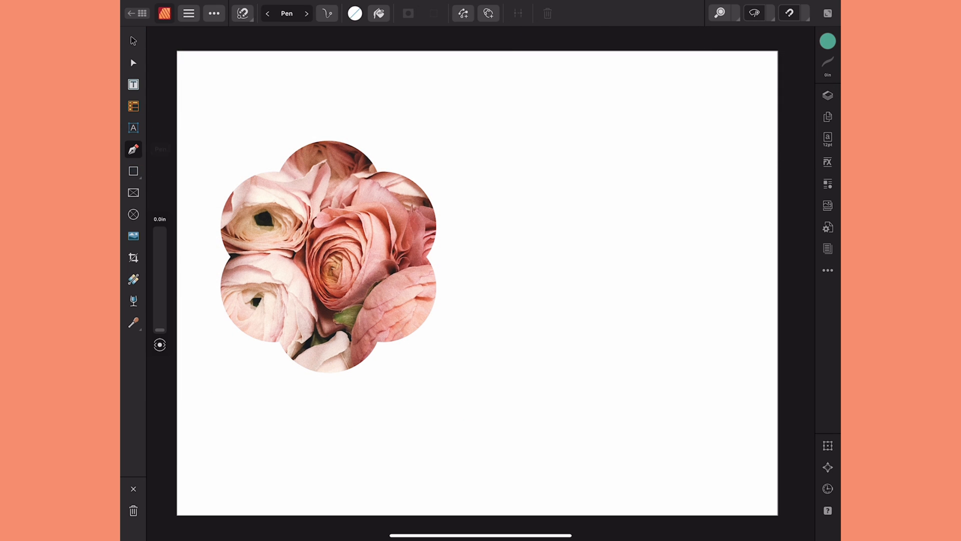
pyautogui.click(727, 249)
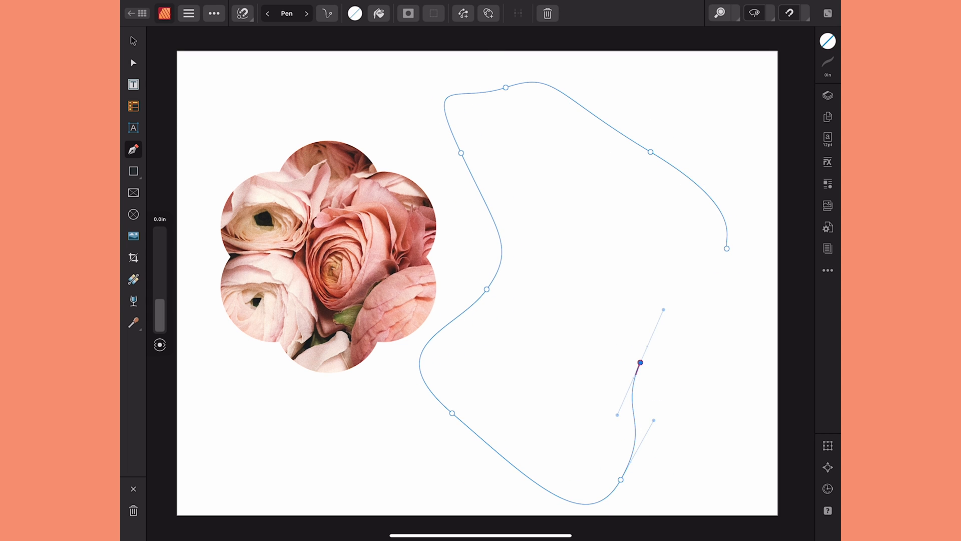
pyautogui.moveTo(639, 363); pyautogui.dragTo(727, 248)
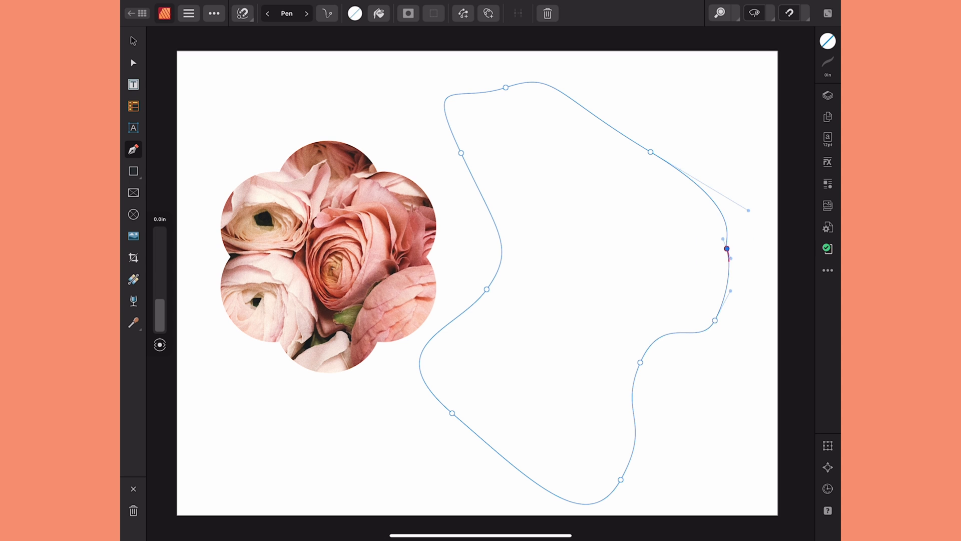
pyautogui.click(828, 41)
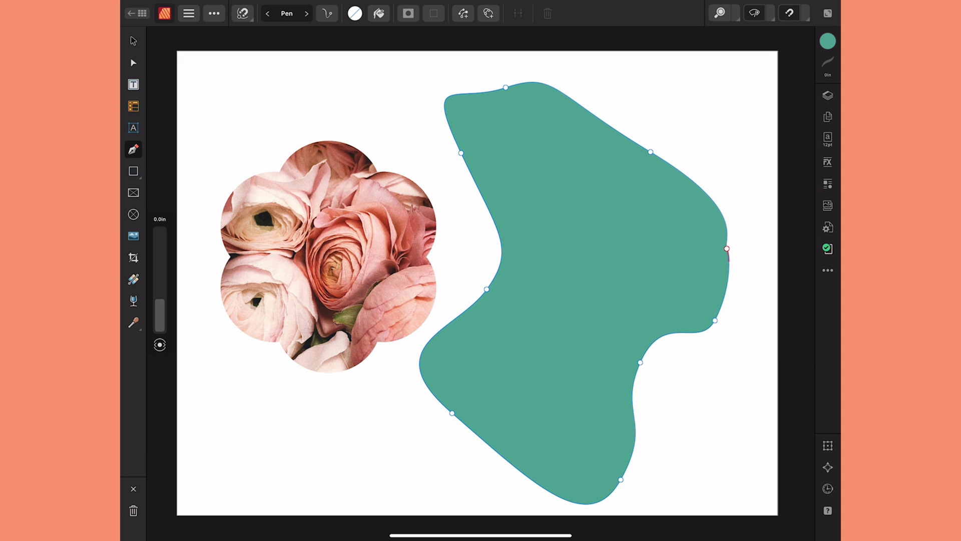
pyautogui.click(827, 95)
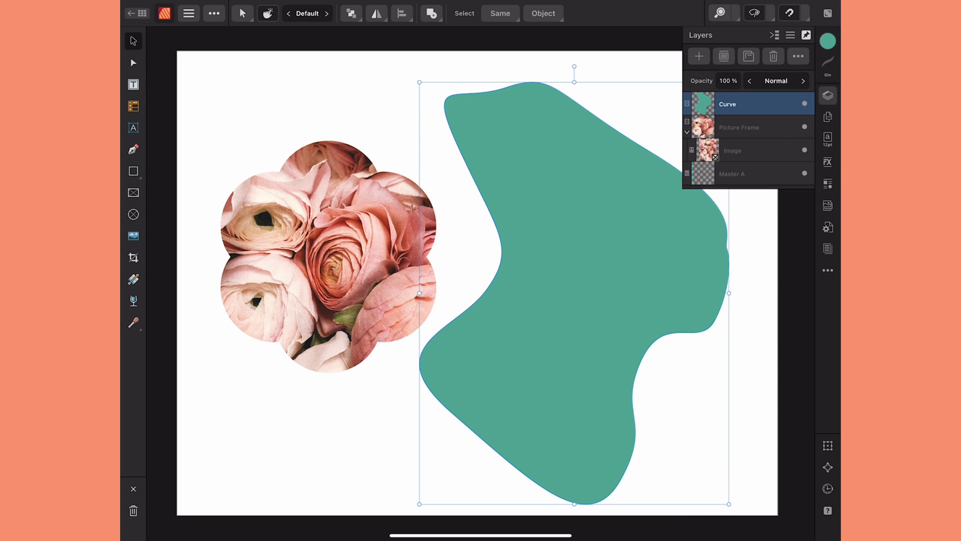
# Step: Mask the pink rose stock photo inside the freeform curve and select it
pyautogui.click(827, 205)
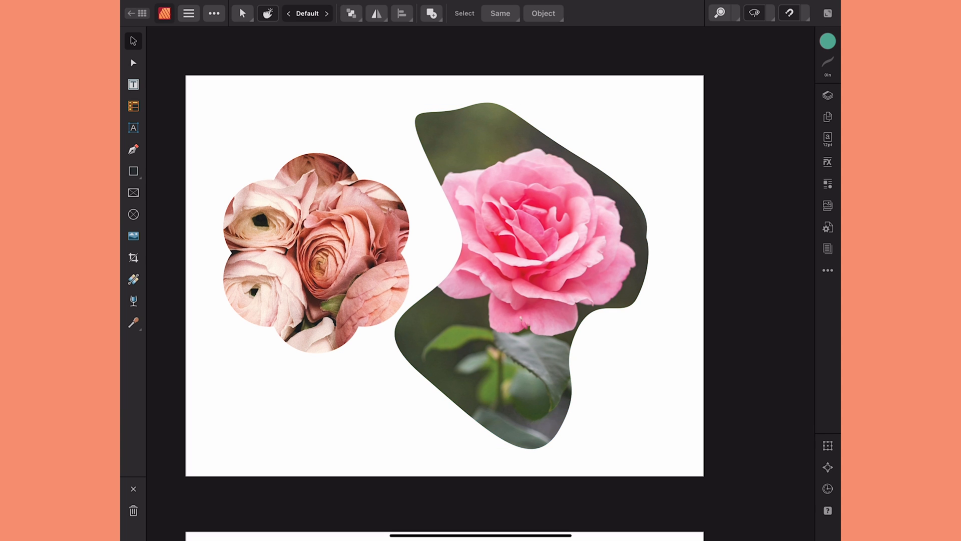
pyautogui.click(521, 270)
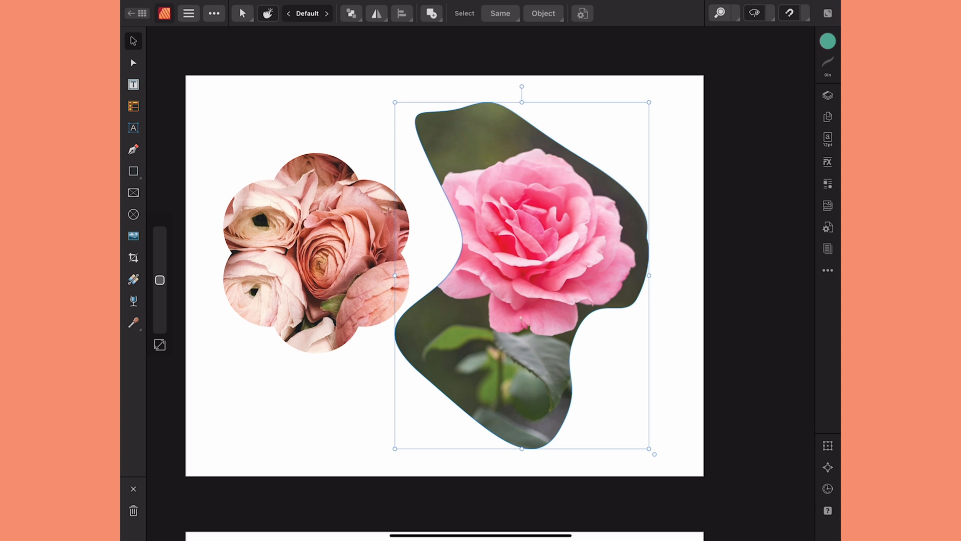
pyautogui.click(827, 96)
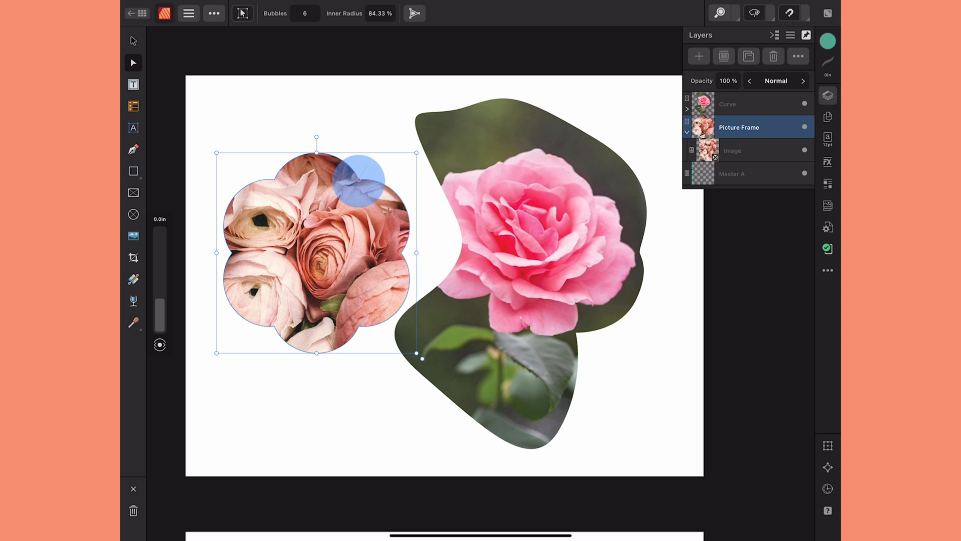
# Step: Give the ranunculus frame 10 bubbles, convert it to curves, and show the paint-swoosh page
pyautogui.moveTo(361, 181); pyautogui.dragTo(322, 190)
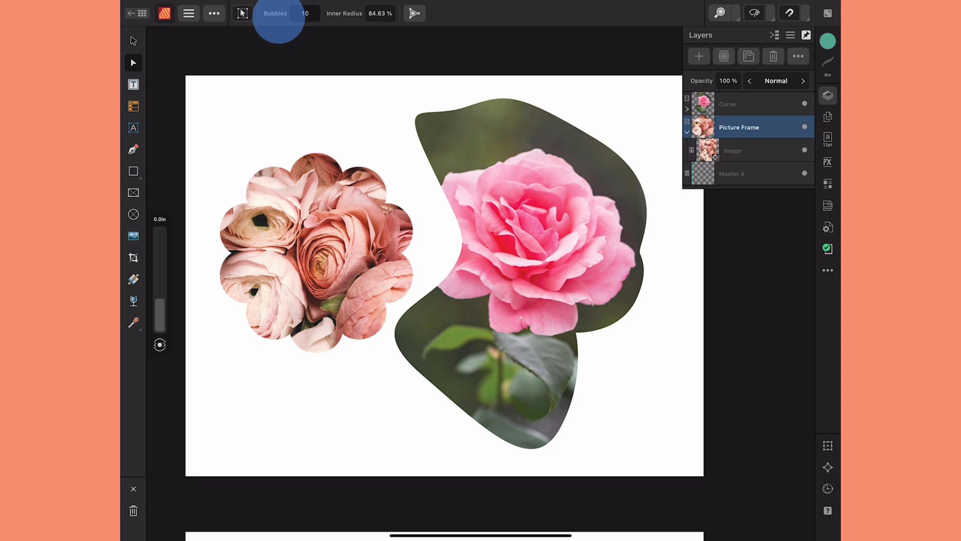
pyautogui.click(316, 251)
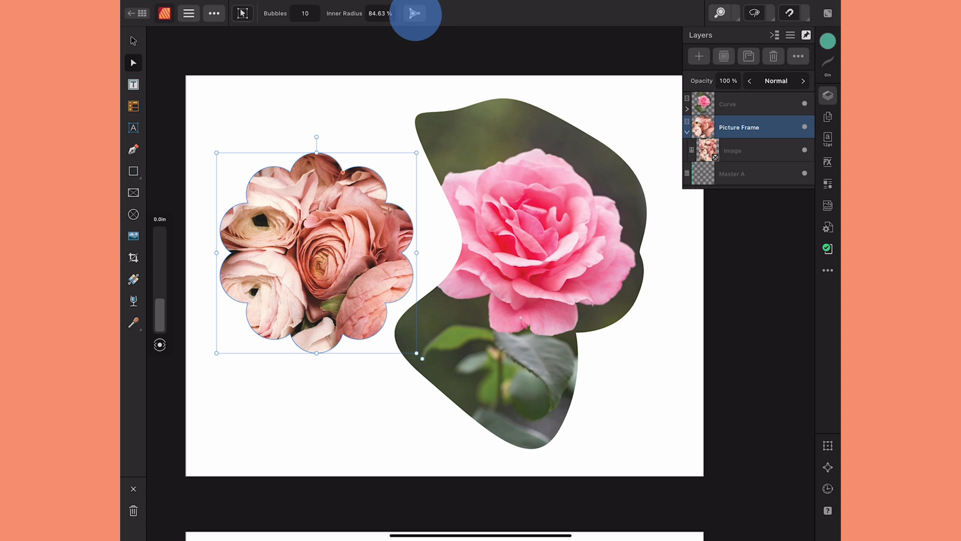
pyautogui.click(415, 14)
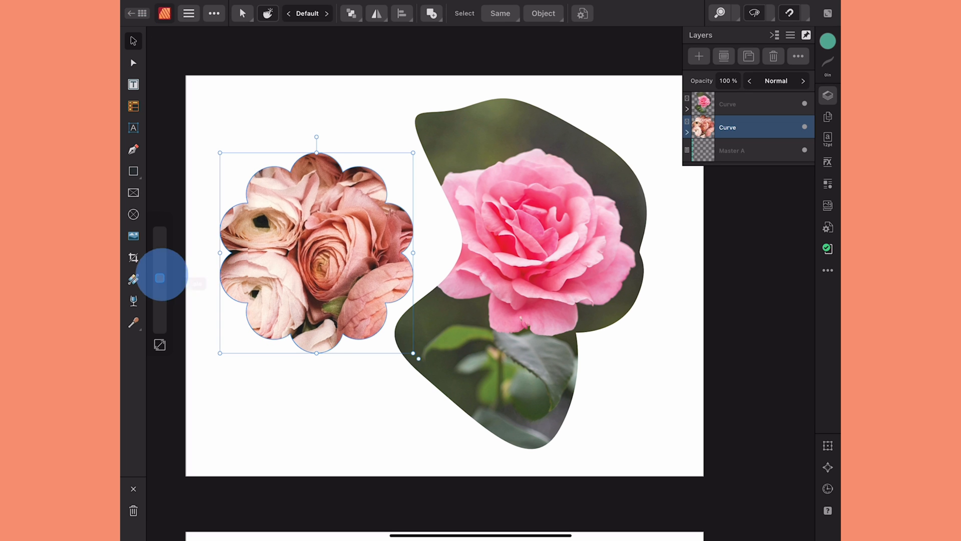
pyautogui.moveTo(412, 357); pyautogui.dragTo(426, 371)
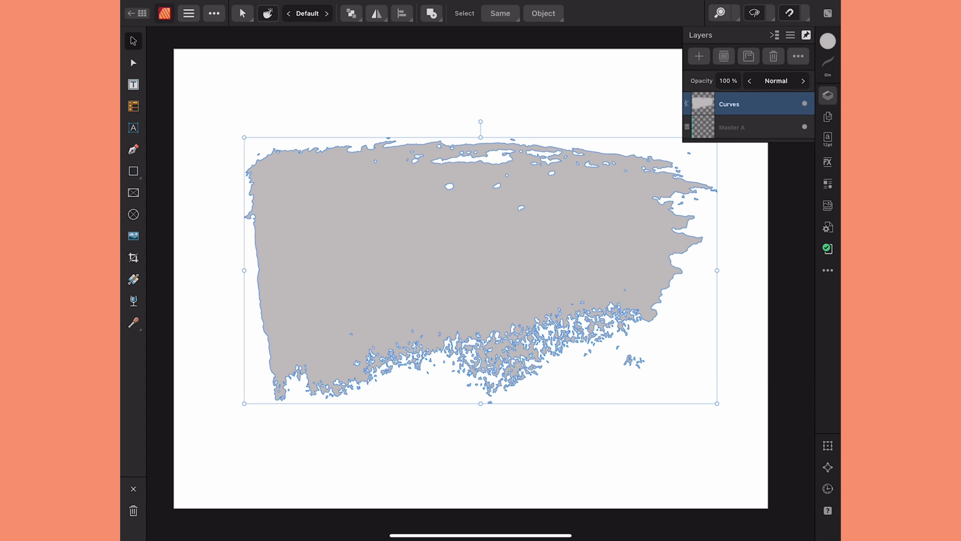
# Step: Show Pexels 'flowers' stock results beside the grey paint-swoosh shape
pyautogui.click(594, 275)
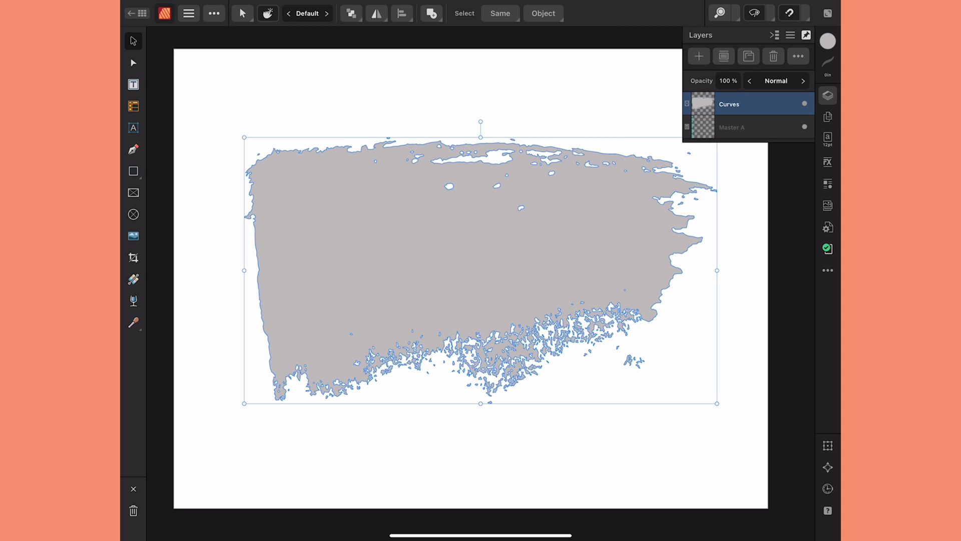
pyautogui.click(828, 205)
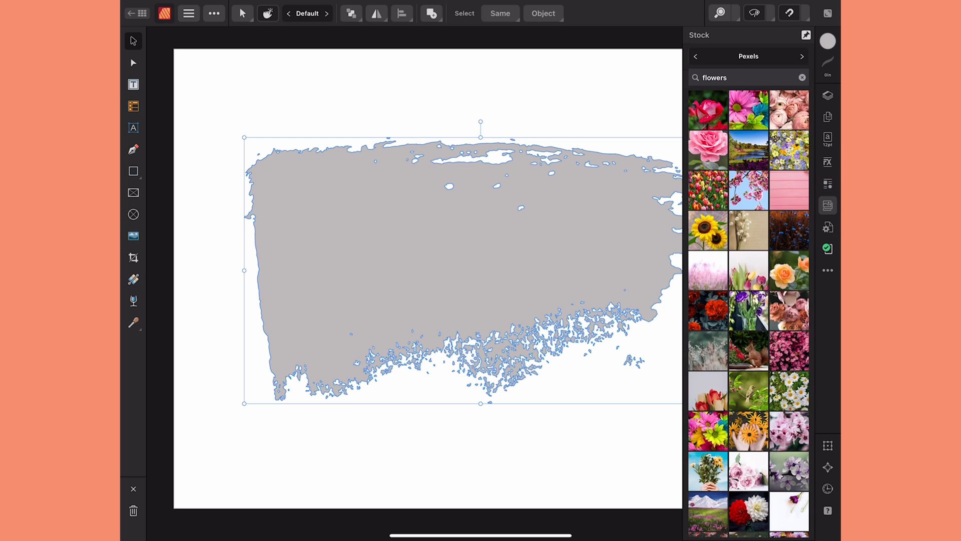